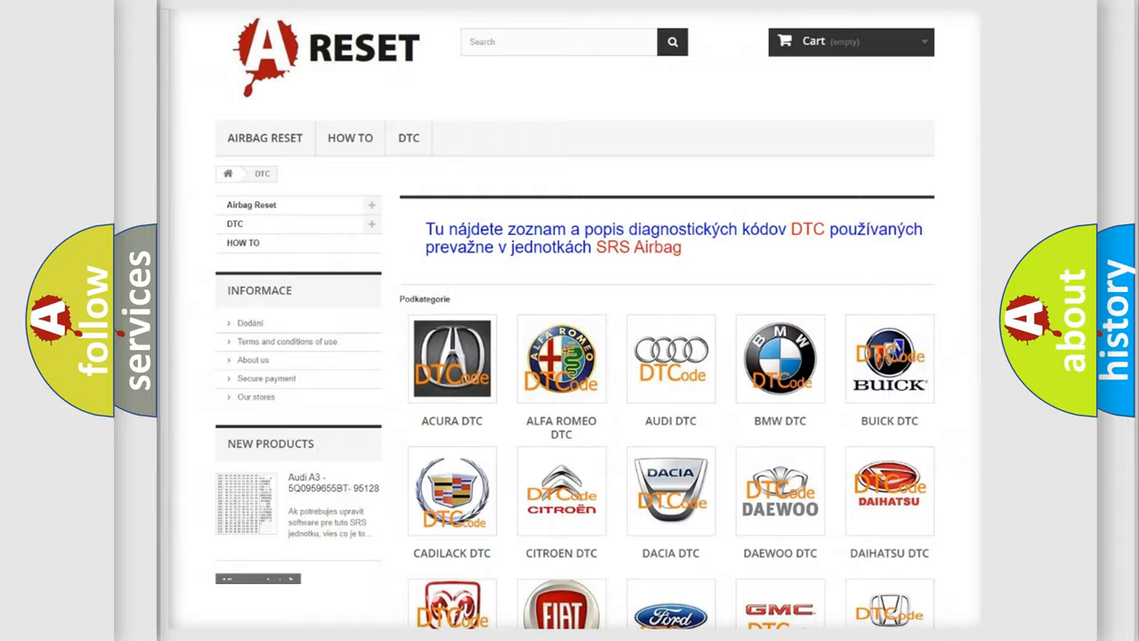
- Open the Jeep DTC page from the brand grid and scroll through its B-series codes
scroll(down, 3)
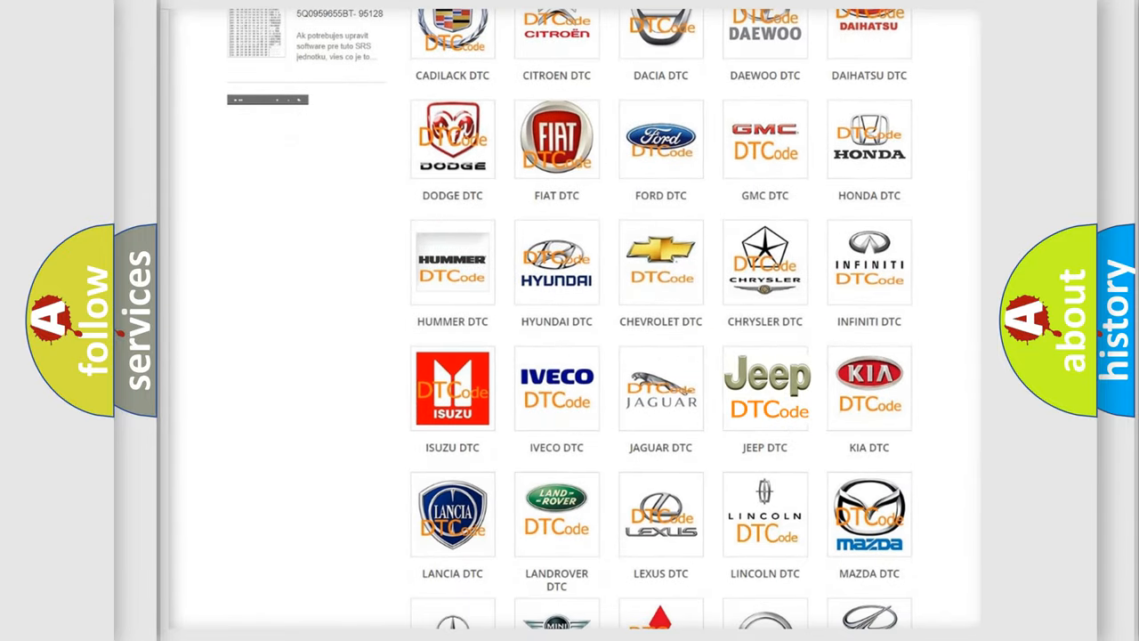
click(765, 388)
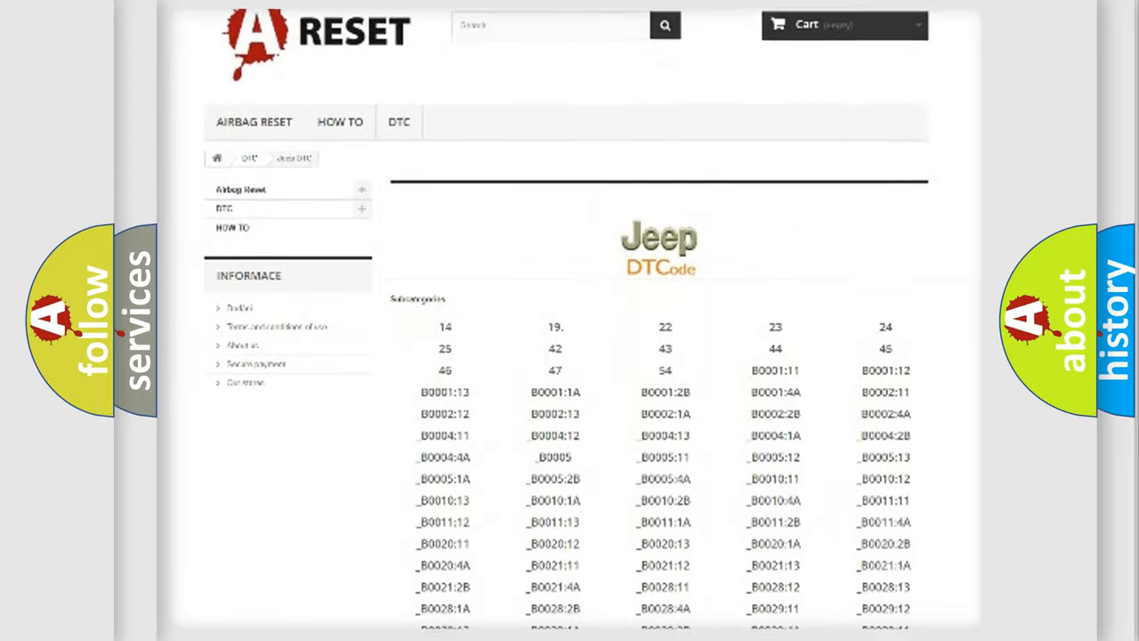
scroll(down, 3)
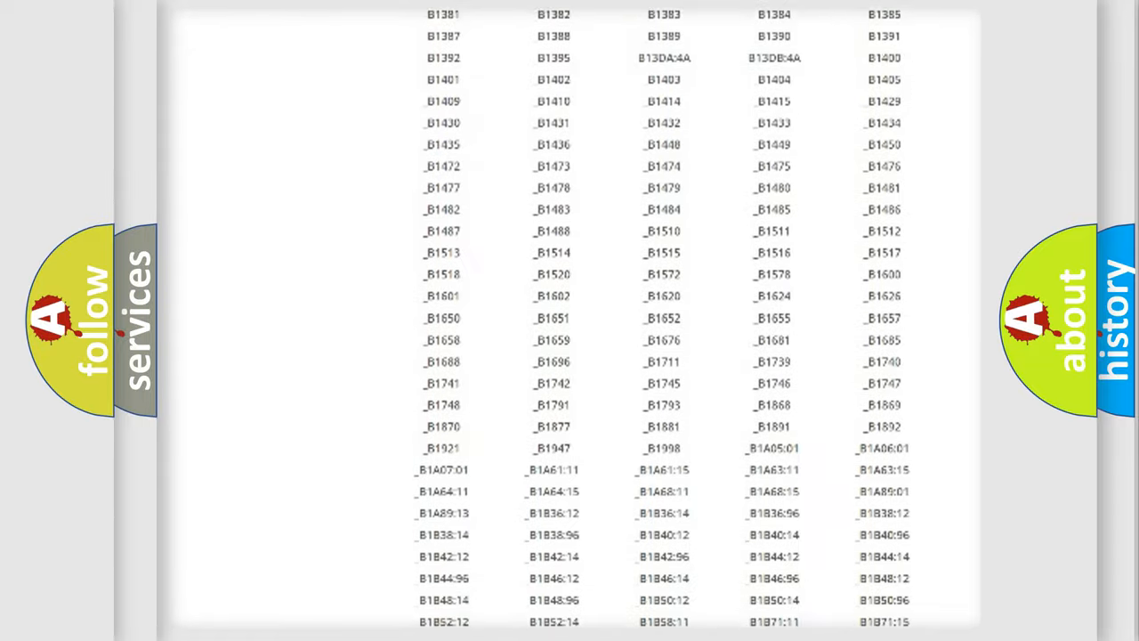